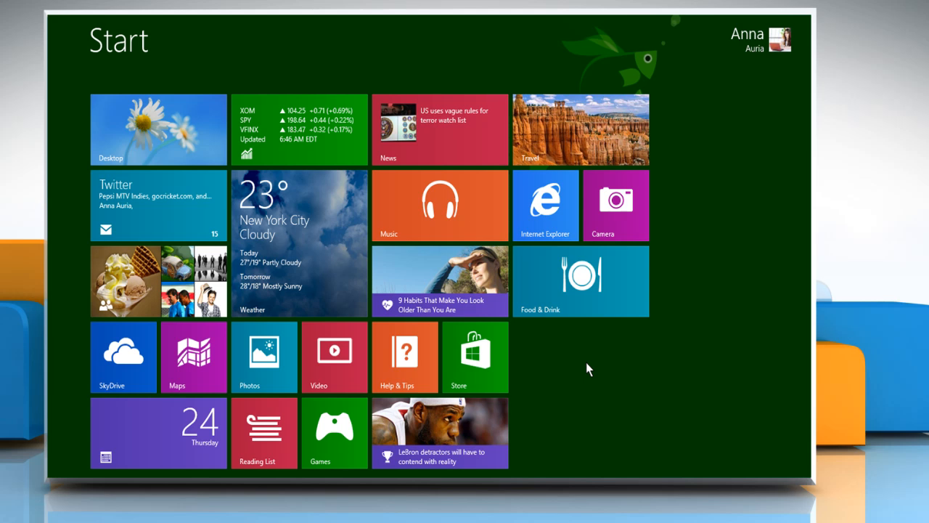
{"action": "mouse_move", "coordinate": [623, 247]}
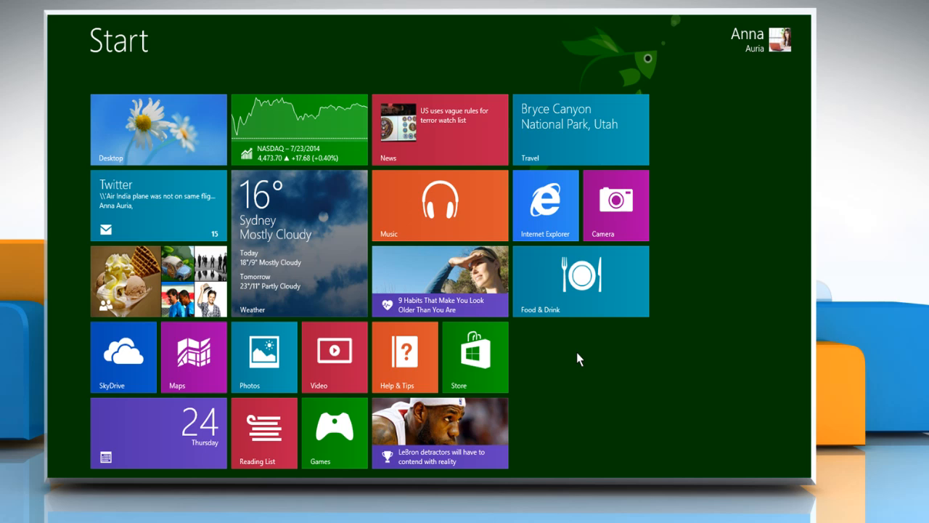
Search 'cam' on the Start screen to launch the Camera app.
{"action": "type", "text": "cam"}
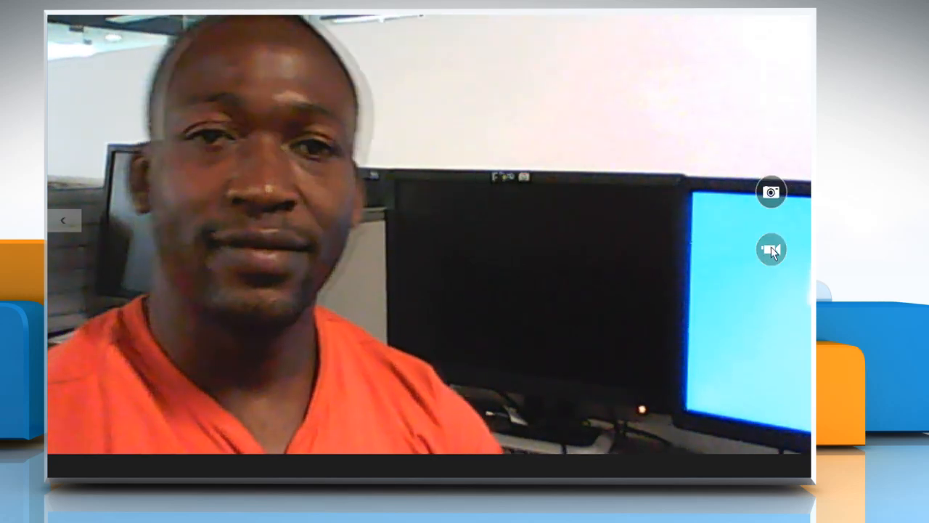
Reveal the app bar with Camera roll, Timer and Exposure over the live feed.
{"action": "left_click", "coordinate": [769, 250]}
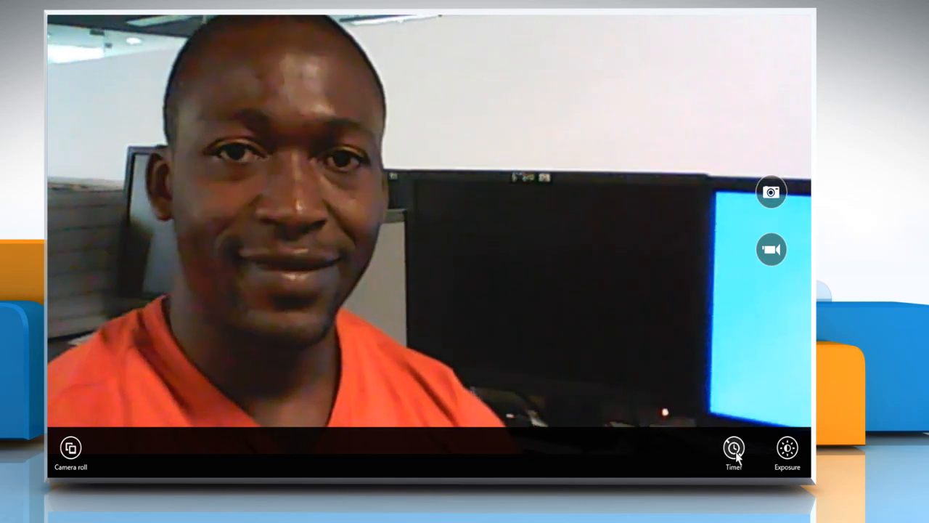
Enable the 3-second self-timer and capture a webcam photo.
{"action": "left_click", "coordinate": [733, 447]}
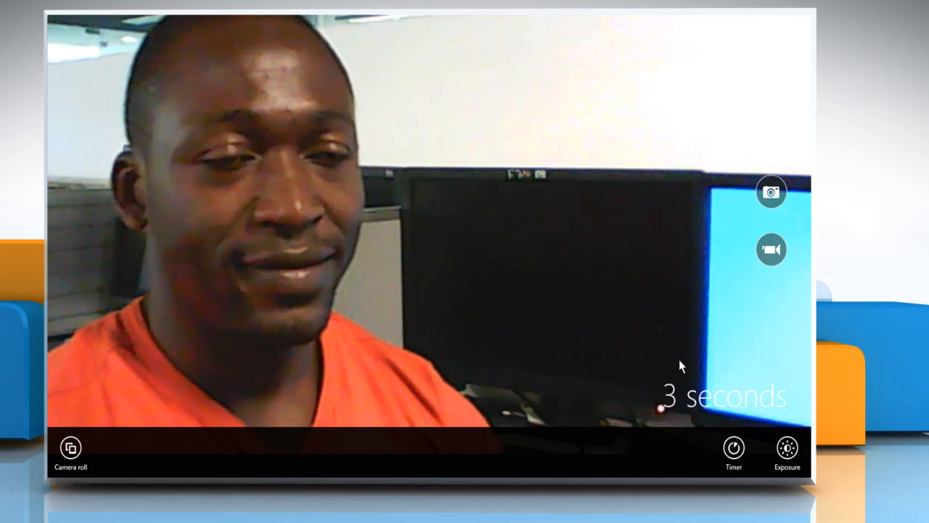
{"action": "left_click", "coordinate": [771, 192]}
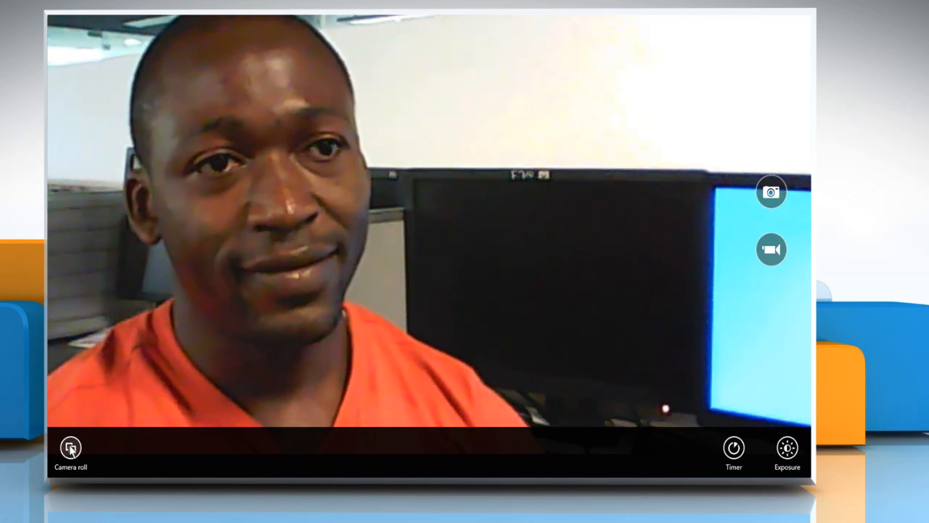
View the new photo in Camera roll and crop it to head and shoulders.
{"action": "left_click", "coordinate": [70, 450]}
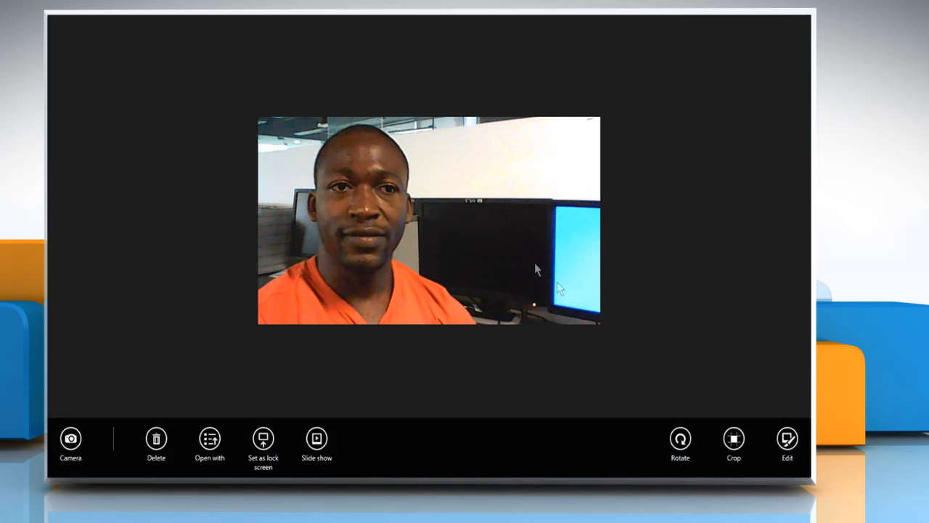
{"action": "left_click", "coordinate": [735, 438]}
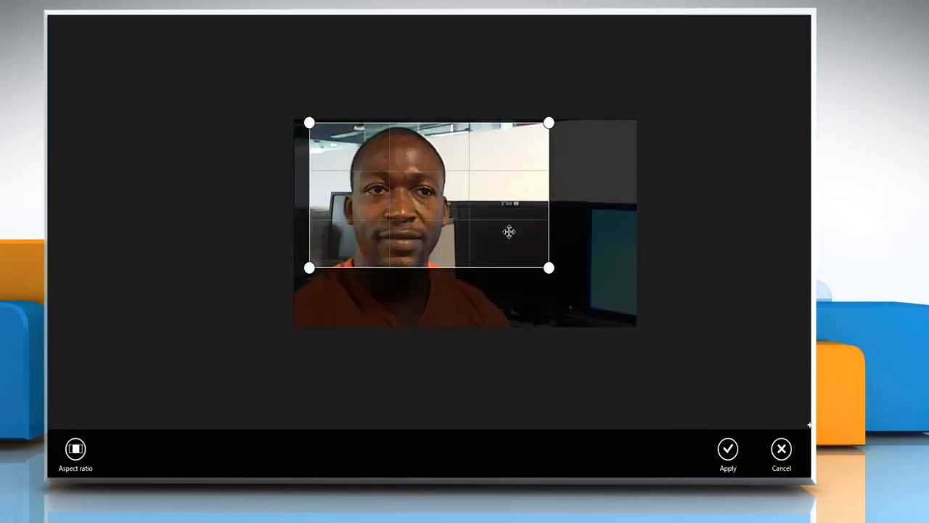
{"action": "left_click_drag", "start_coordinate": [549, 267], "coordinate": [526, 298]}
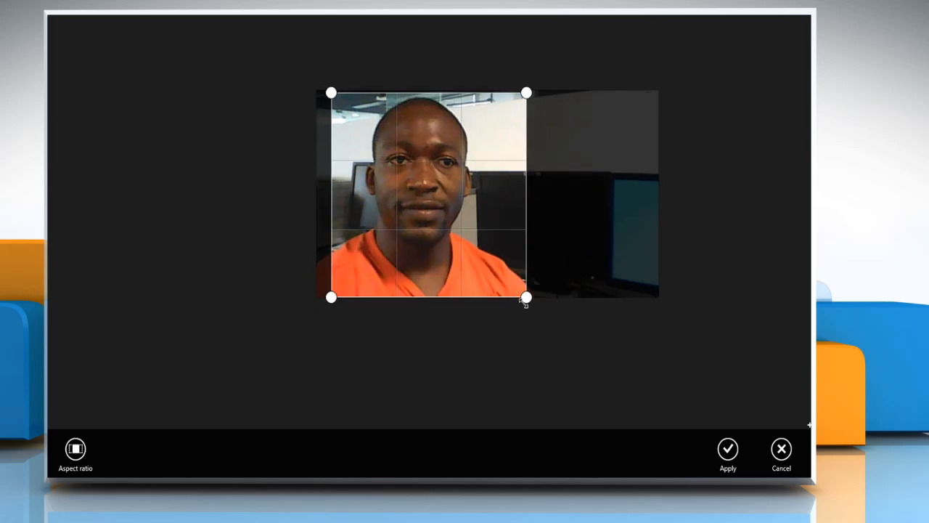